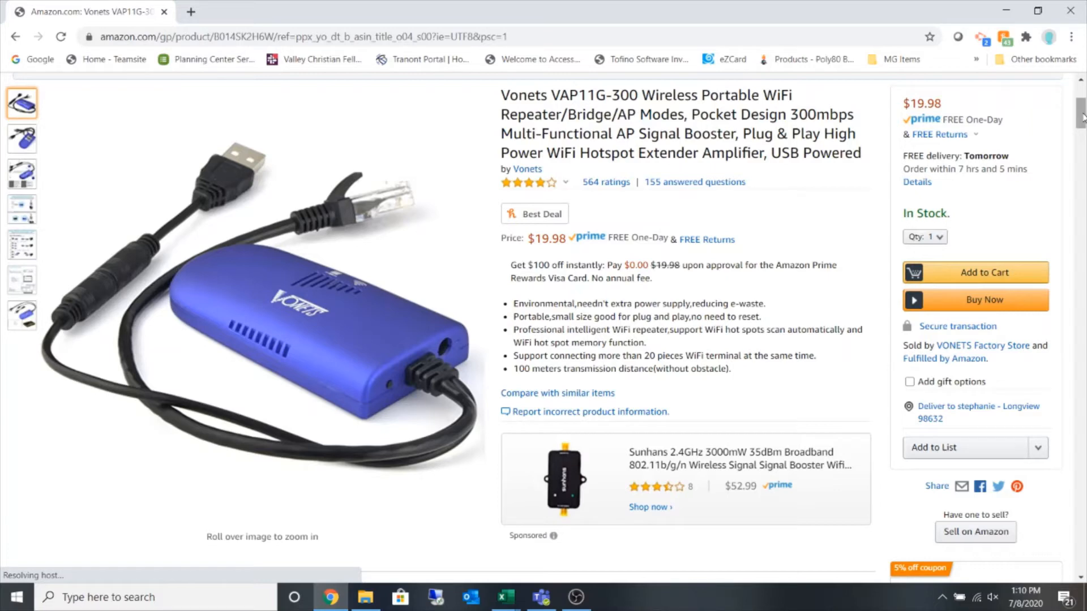
mouse_move(982, 327)
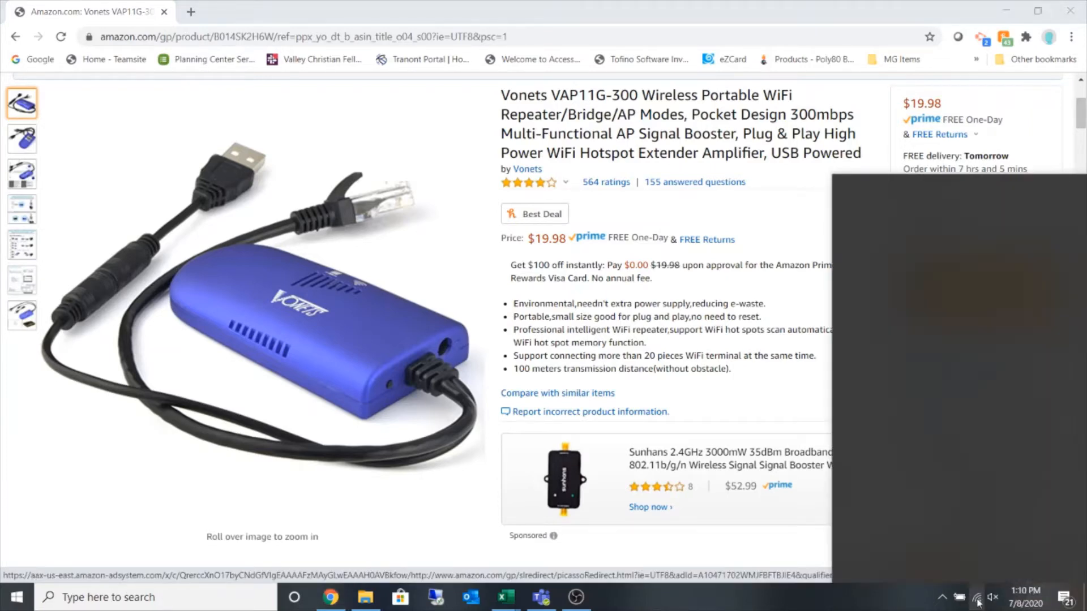
Disconnect the laptop from the msands-pdx WiFi network via the network flyout
left_click(978, 597)
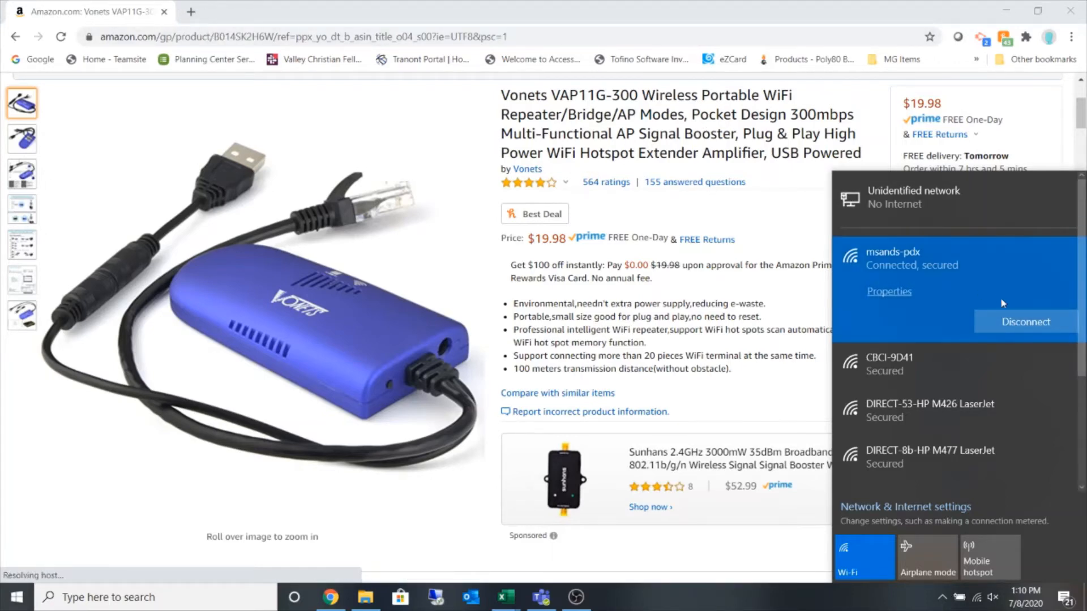
left_click(1024, 322)
type("192.168.254.254/a.asp")
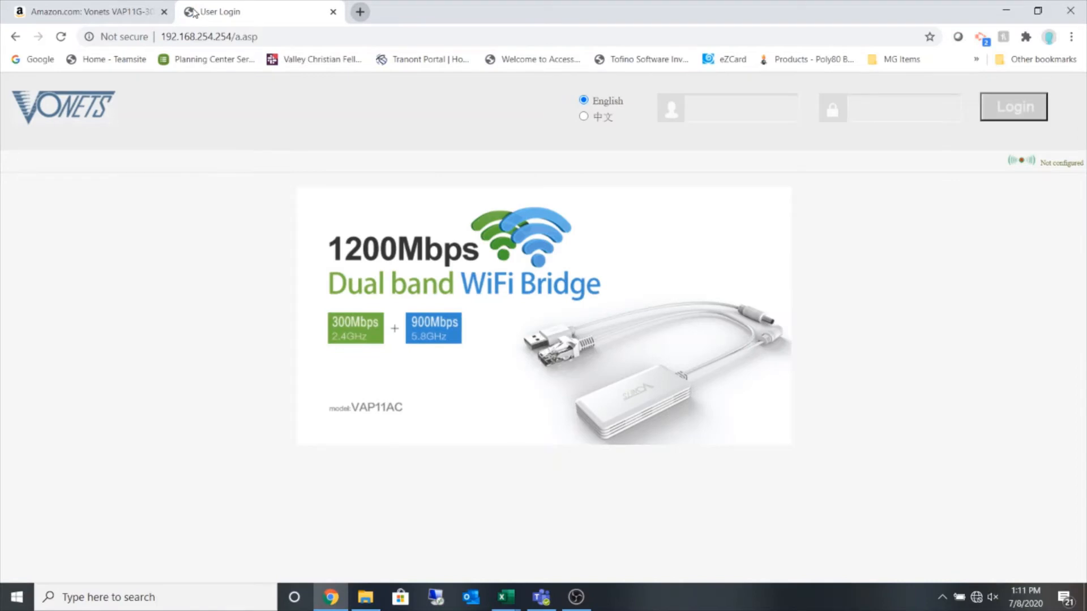
Log in to the Vonets admin as 'admin' and launch the setup Wizard
left_click(728, 109)
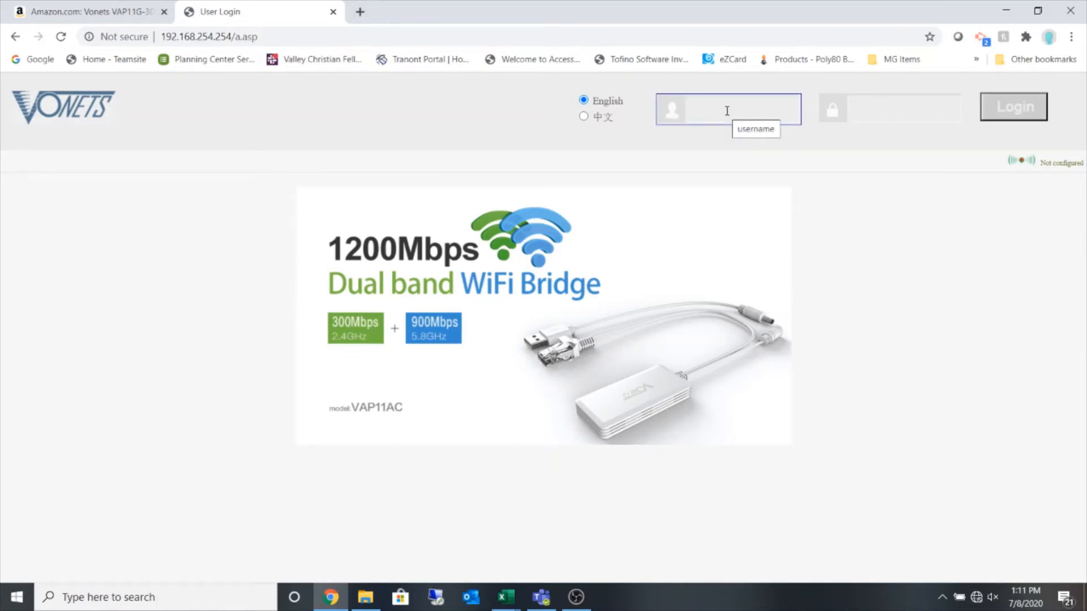
type("admin")
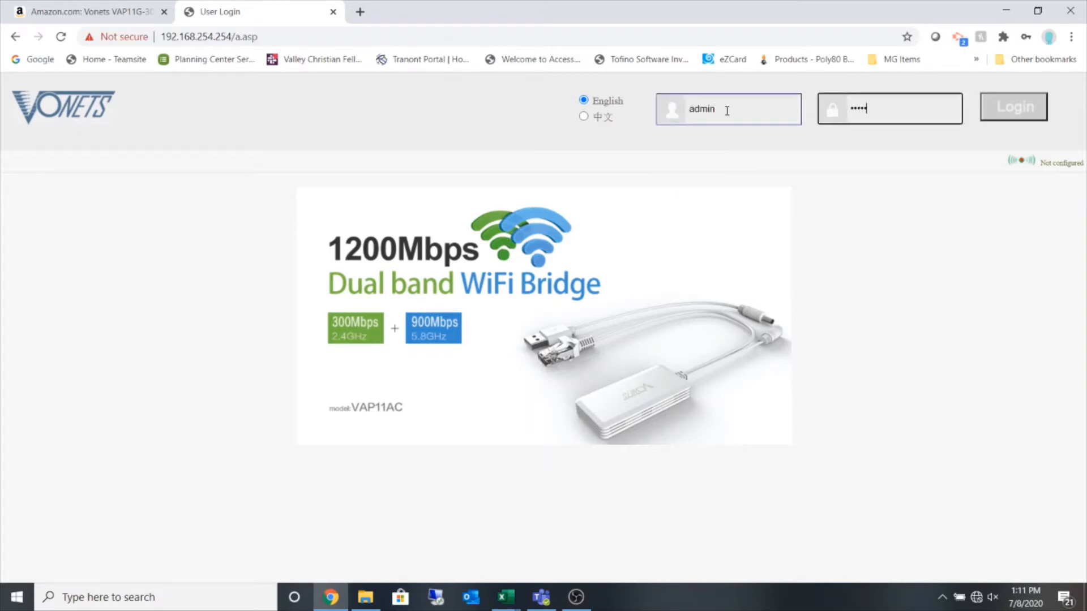
left_click(1012, 107)
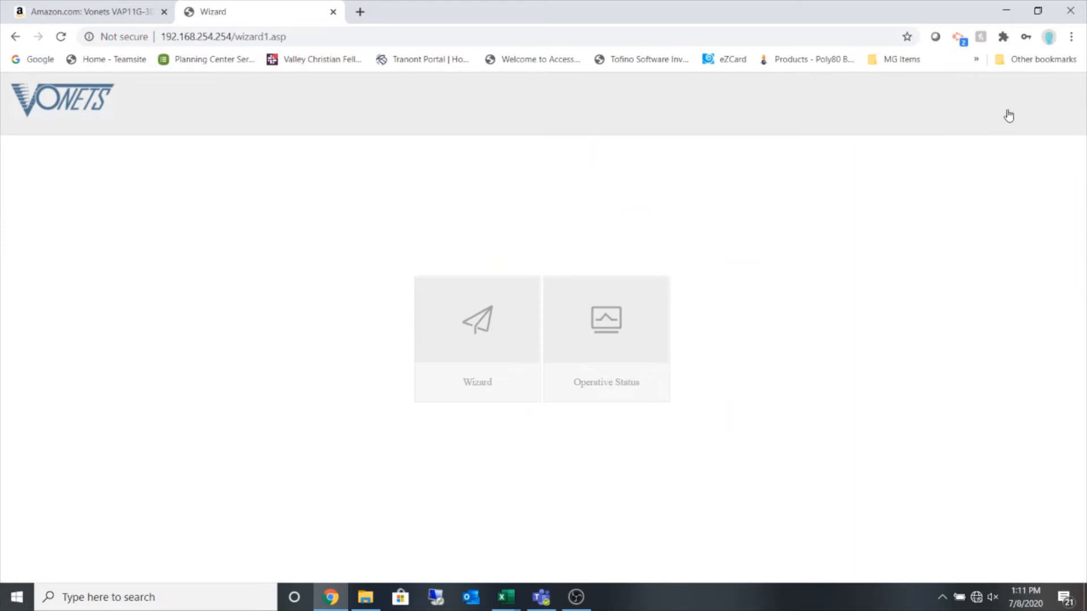
left_click(477, 336)
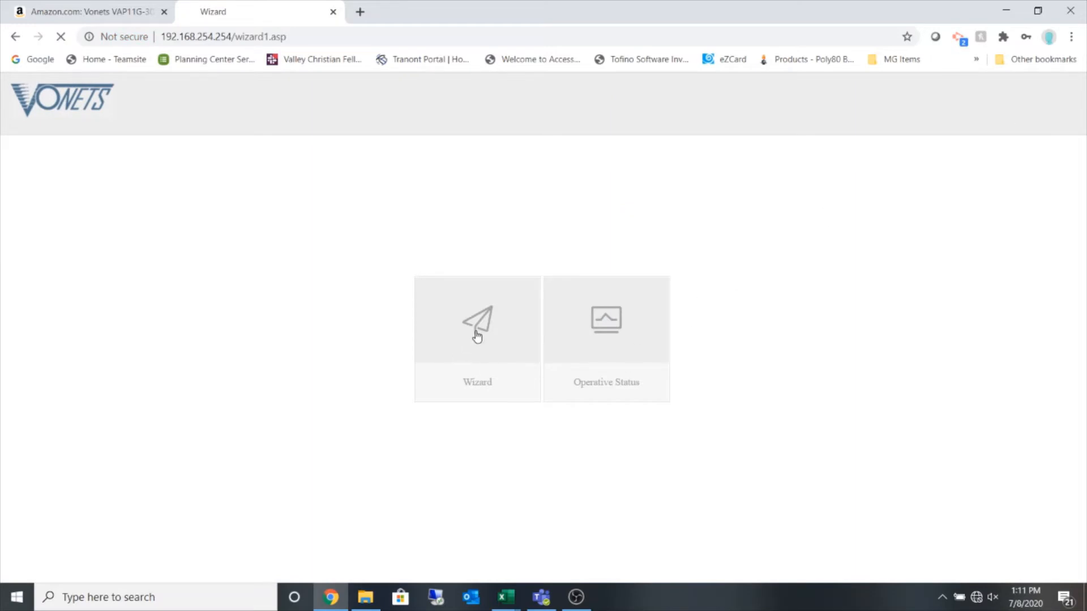
Scan nearby hotspots and select msands-pdx on channel 1 as the source network
left_click(476, 319)
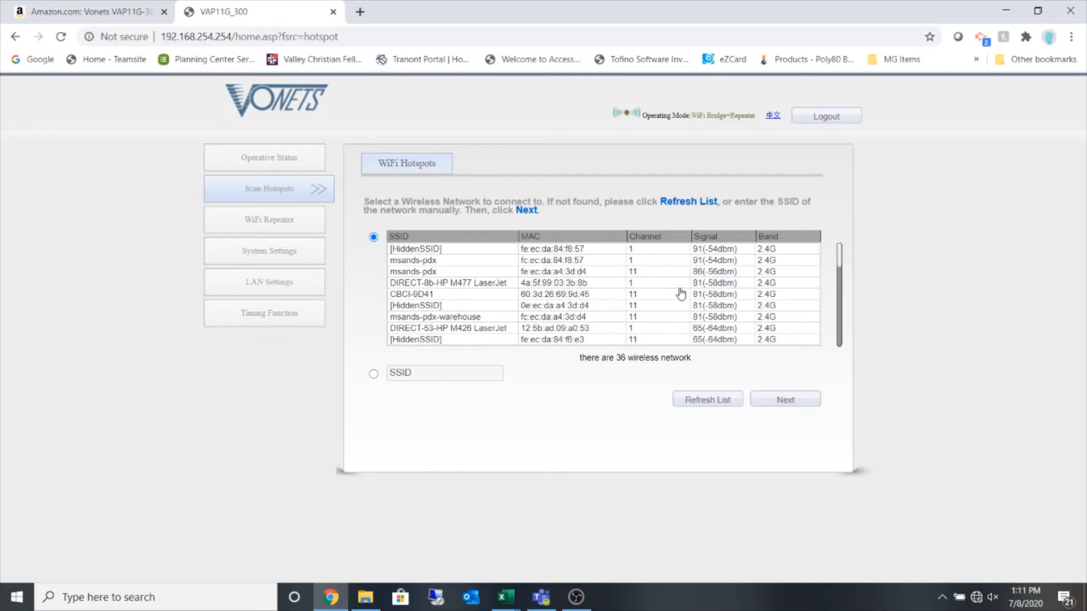
mouse_move(748, 269)
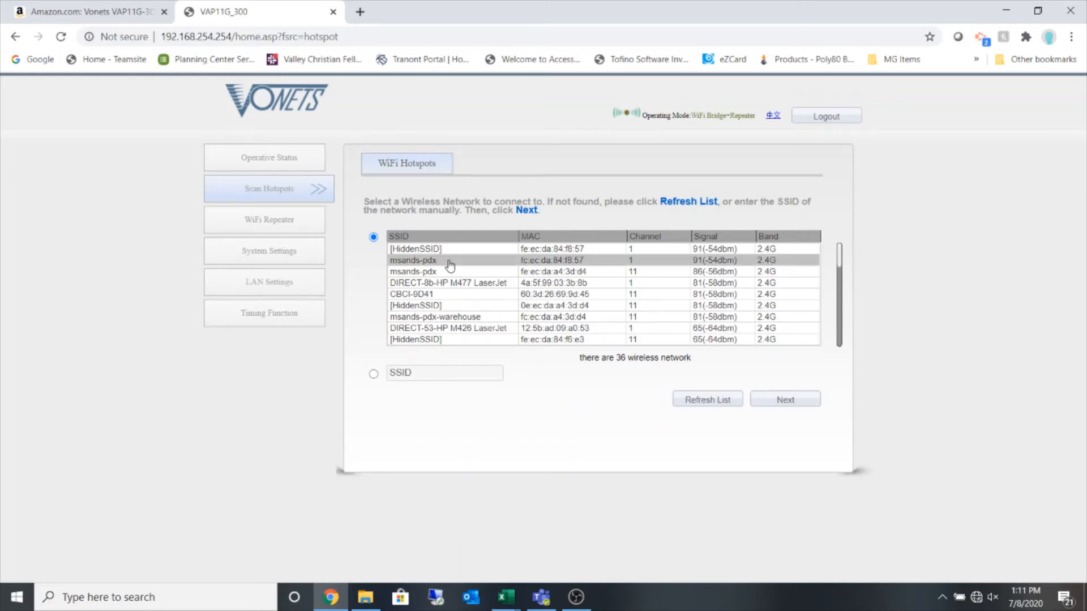
mouse_move(785, 399)
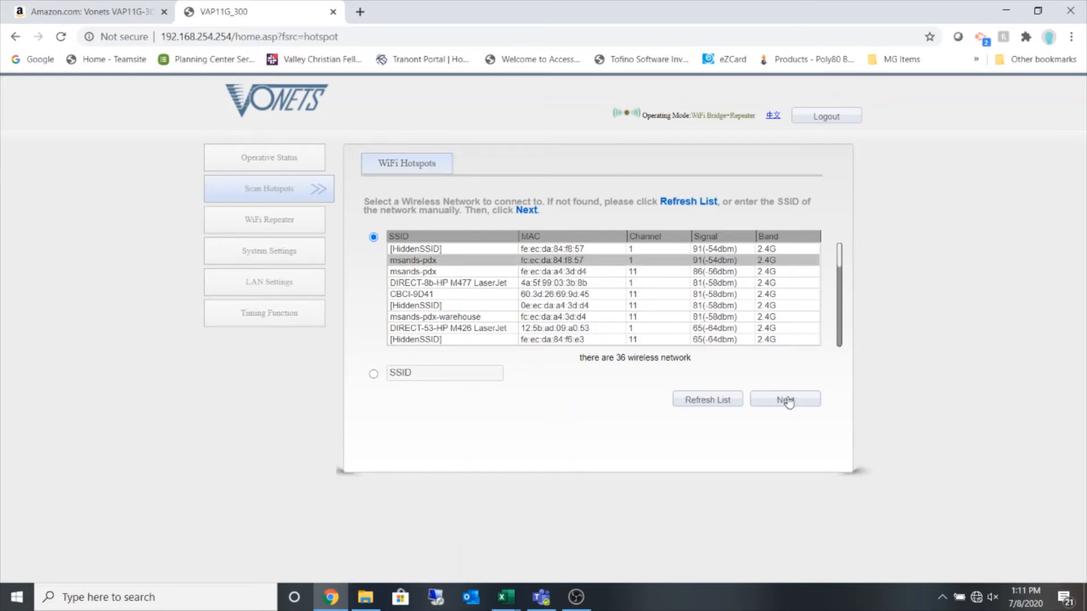
Enter the msands-pdx password, keep repeater SSID VONETS_2.4G_D250, and apply the settings
left_click(784, 399)
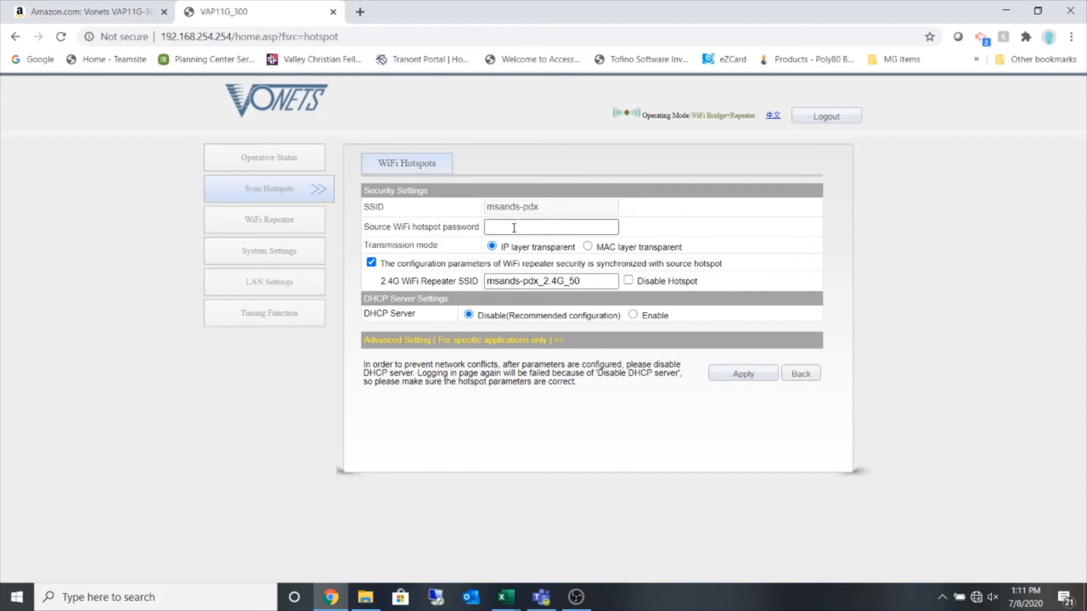
type("beefebi")
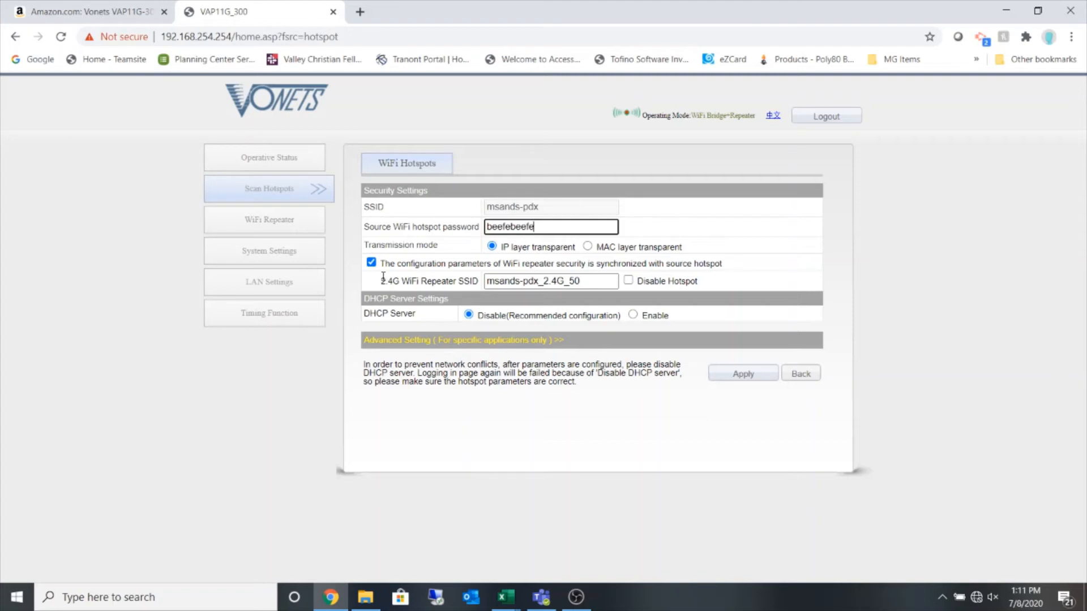
left_click(371, 262)
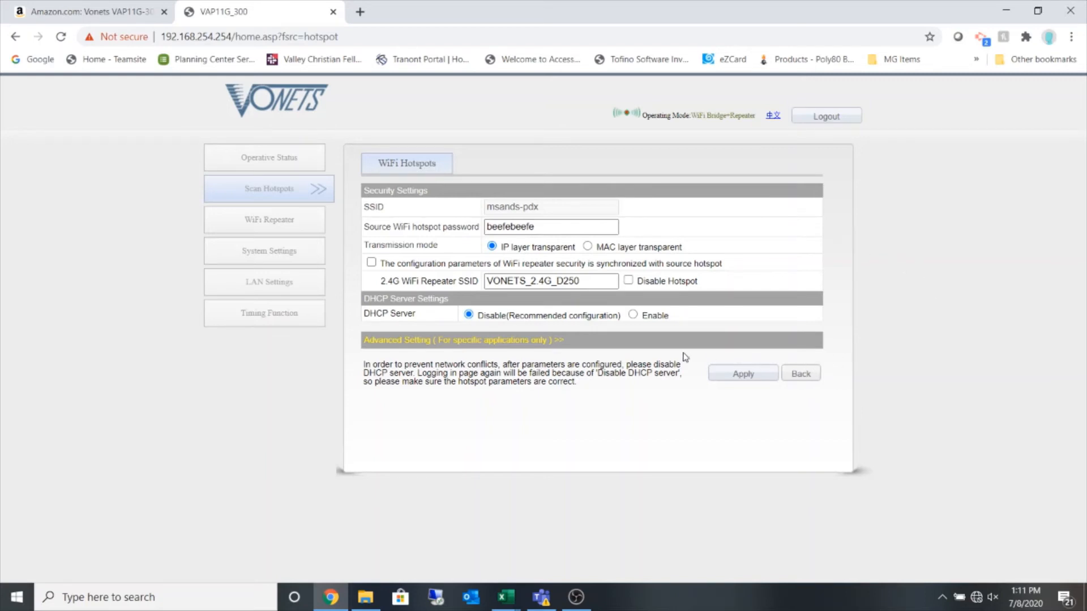
mouse_move(763, 473)
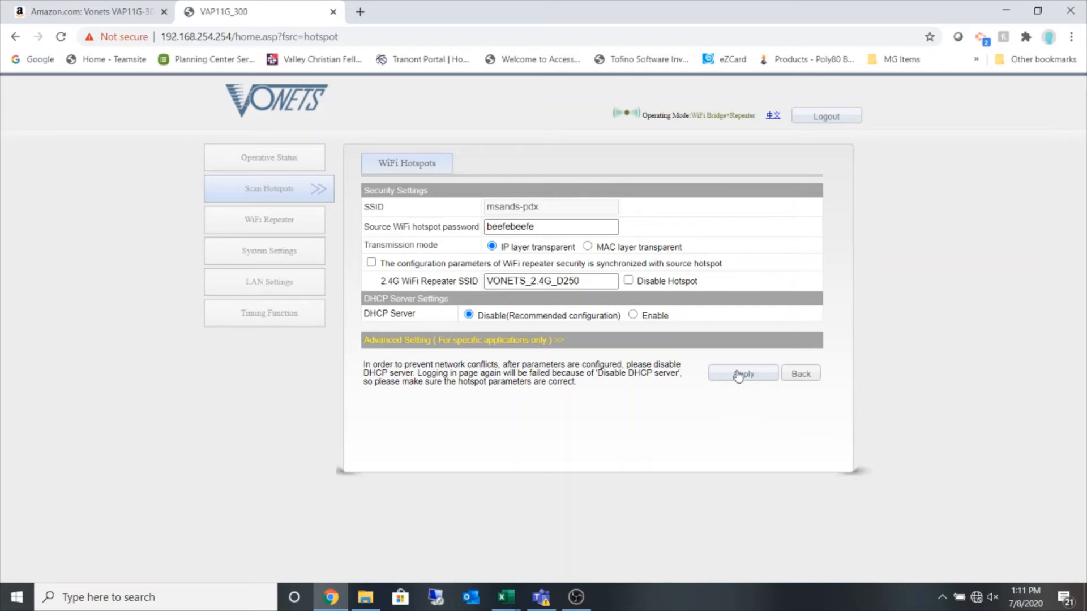
left_click(742, 374)
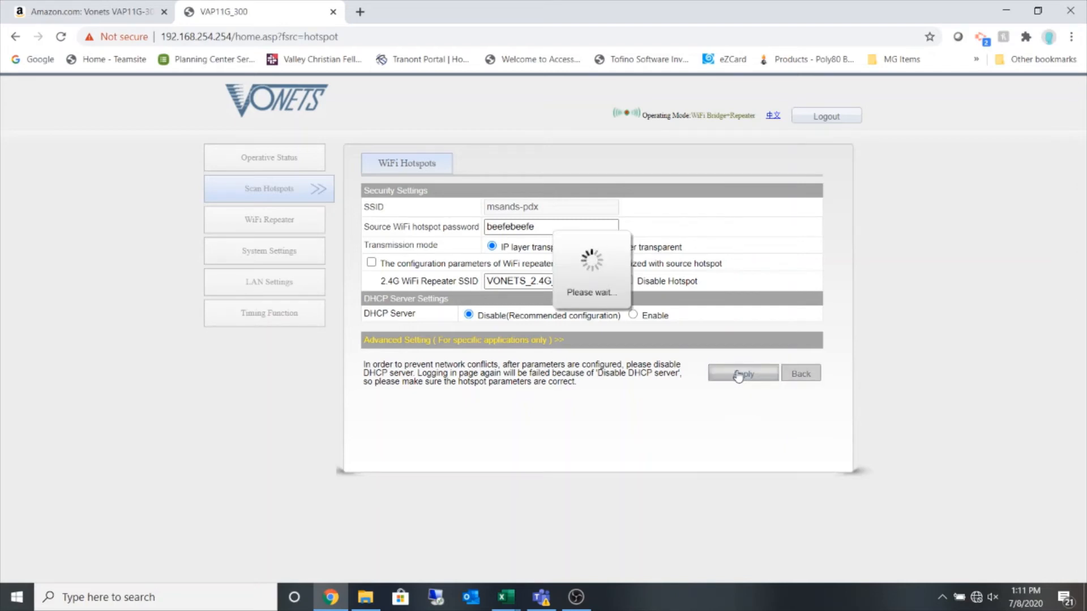
left_click(742, 373)
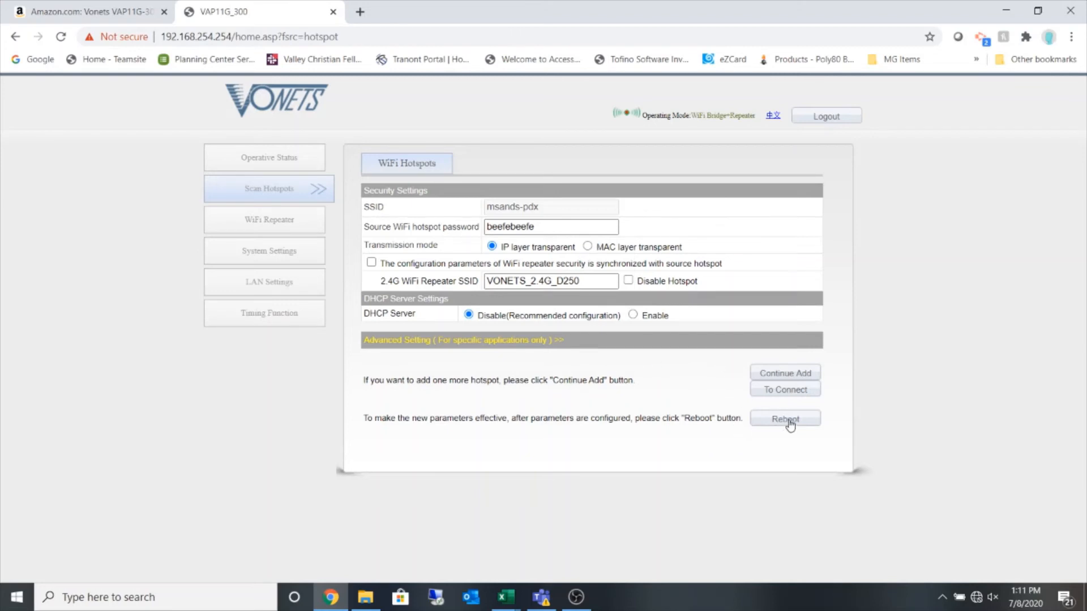
left_click(784, 419)
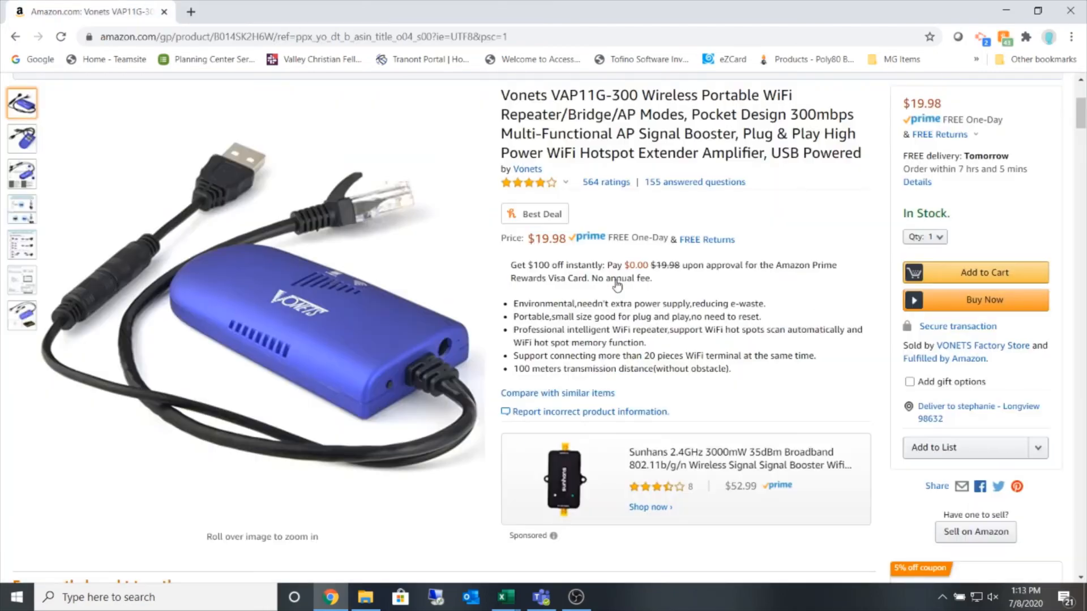
mouse_move(733, 383)
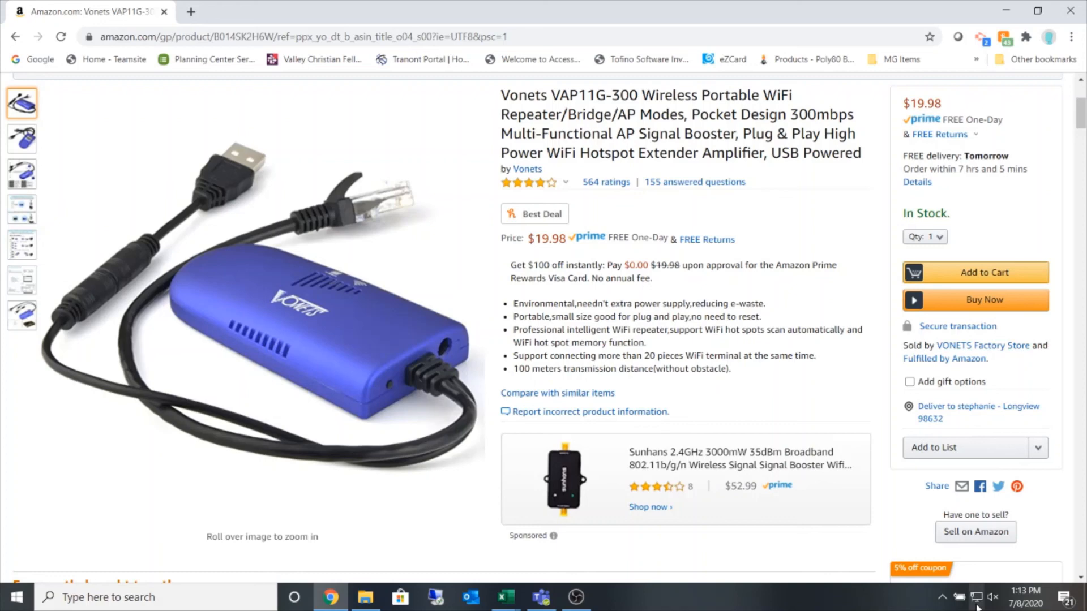
Confirm the Unidentified network shows Connected, then open a new Chrome tab
left_click(976, 596)
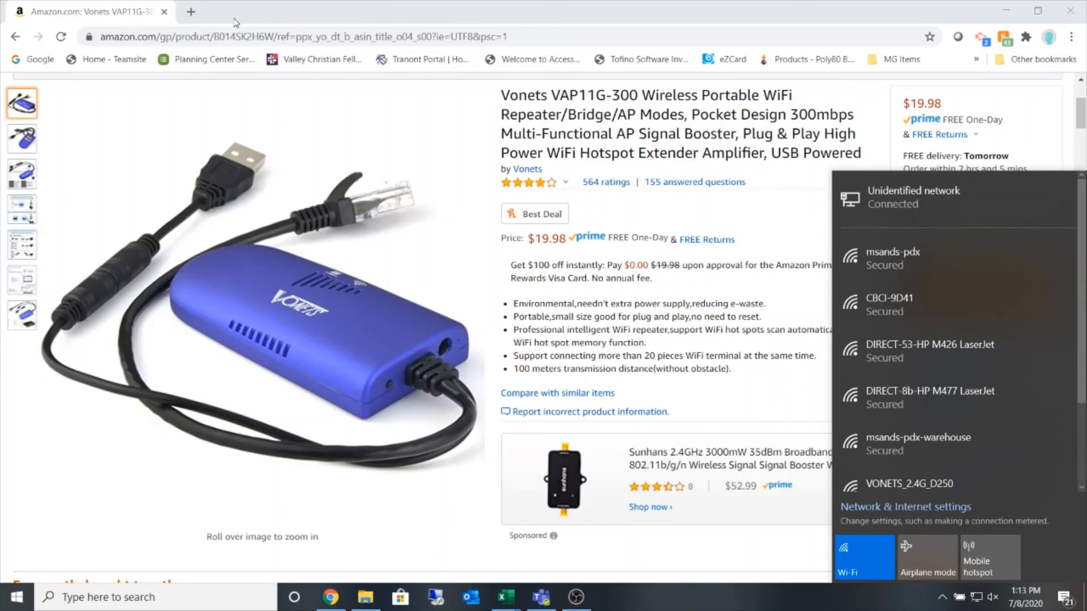
left_click(191, 12)
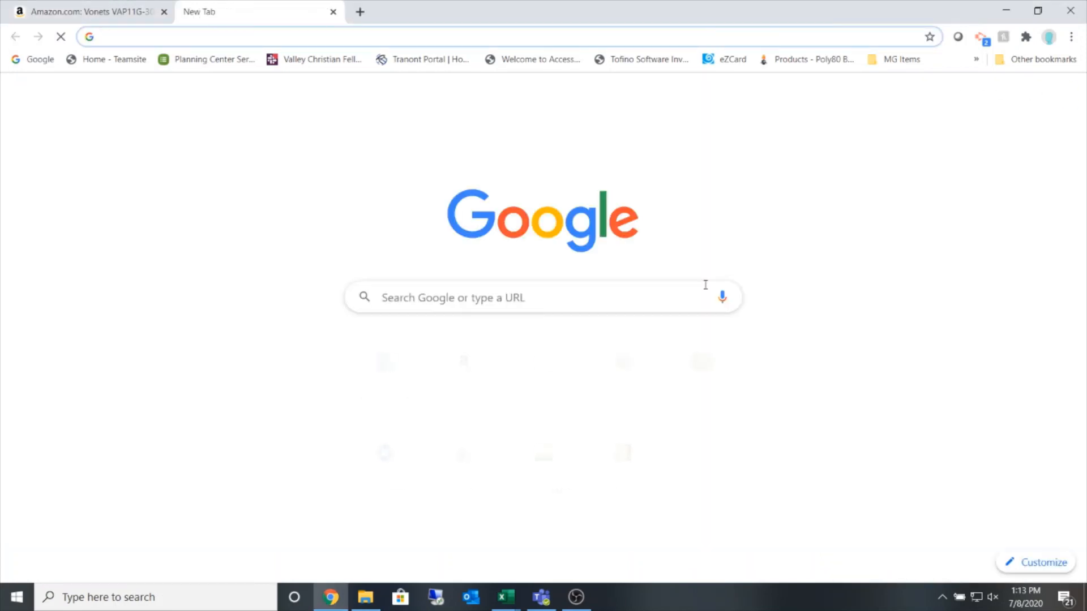